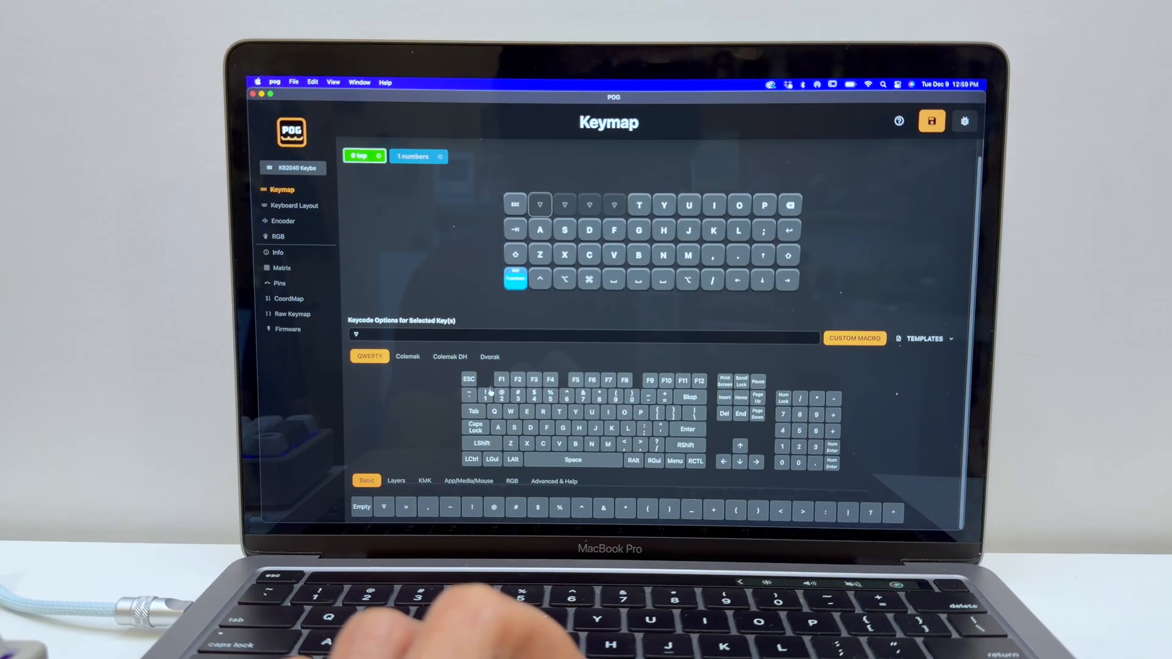
Assign Q and W to the first two blank keys of the top row.
click(540, 205)
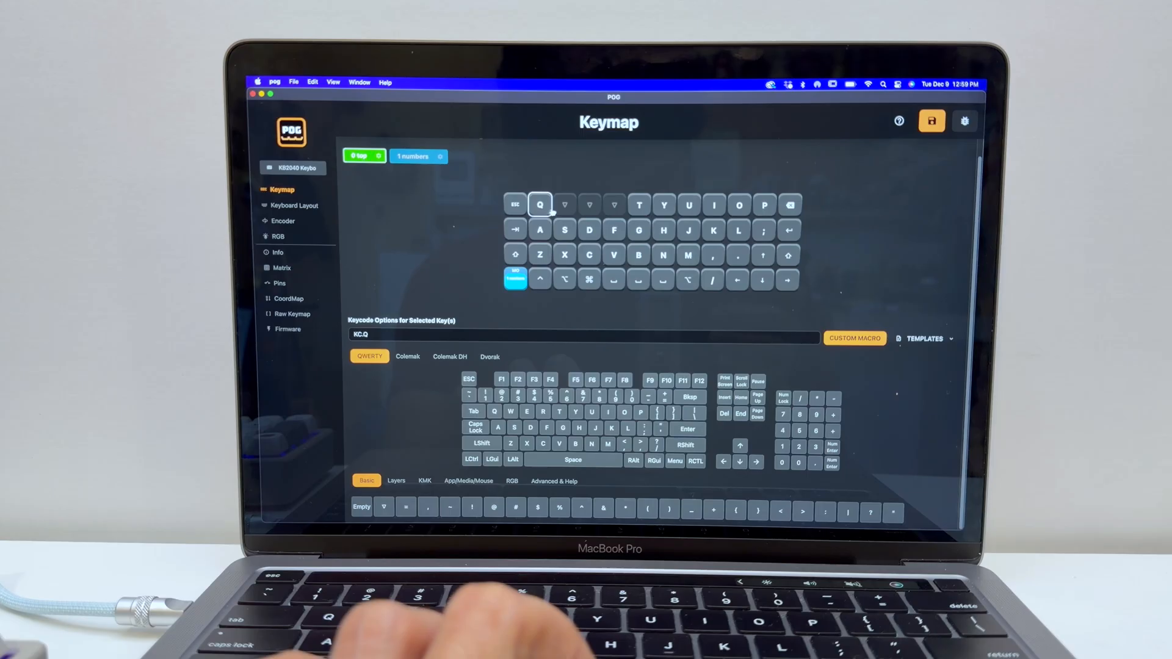
click(563, 204)
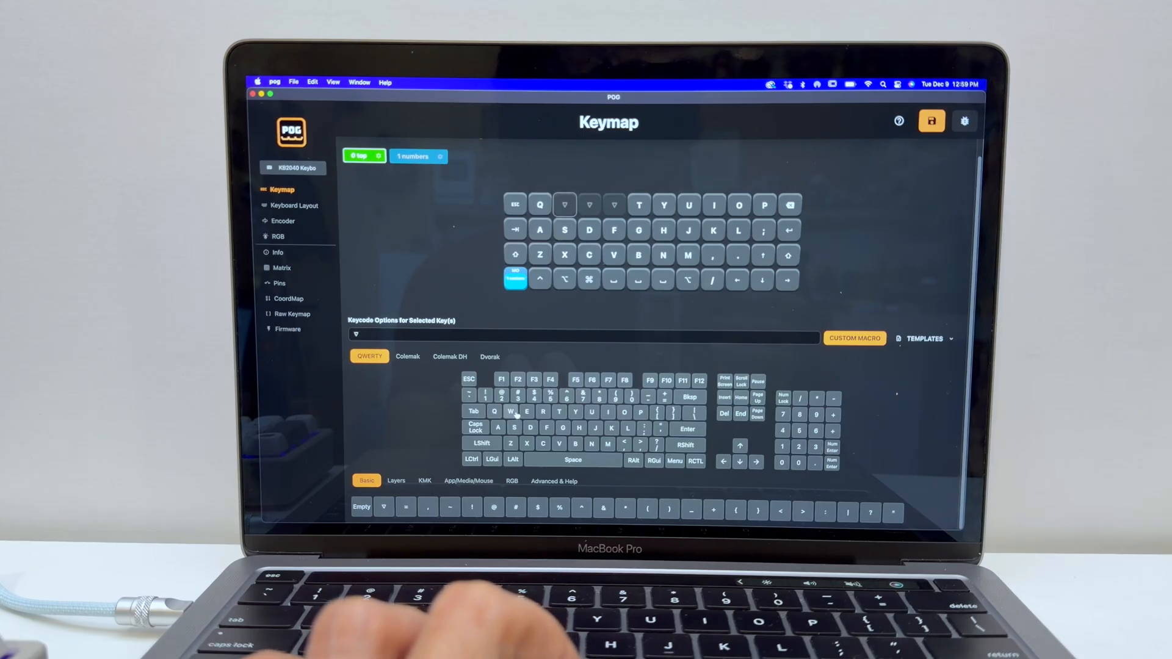
click(564, 205)
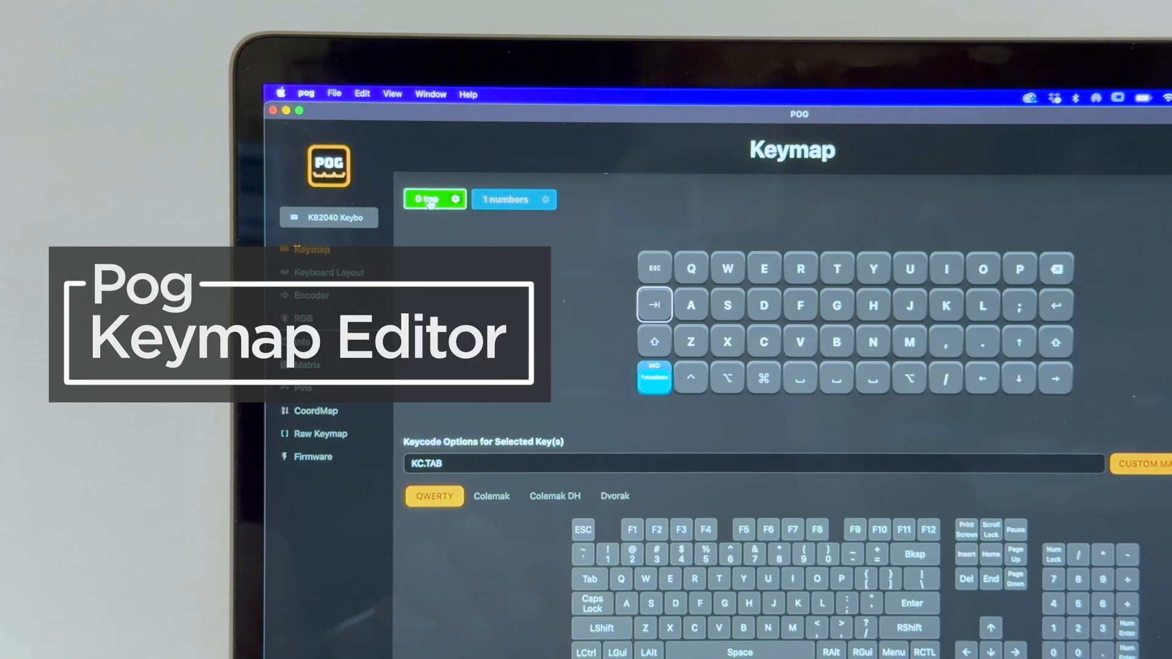
Switch to the numbers layer and inspect the 1 and 3 keys (KC.N1, KC.N3).
click(508, 199)
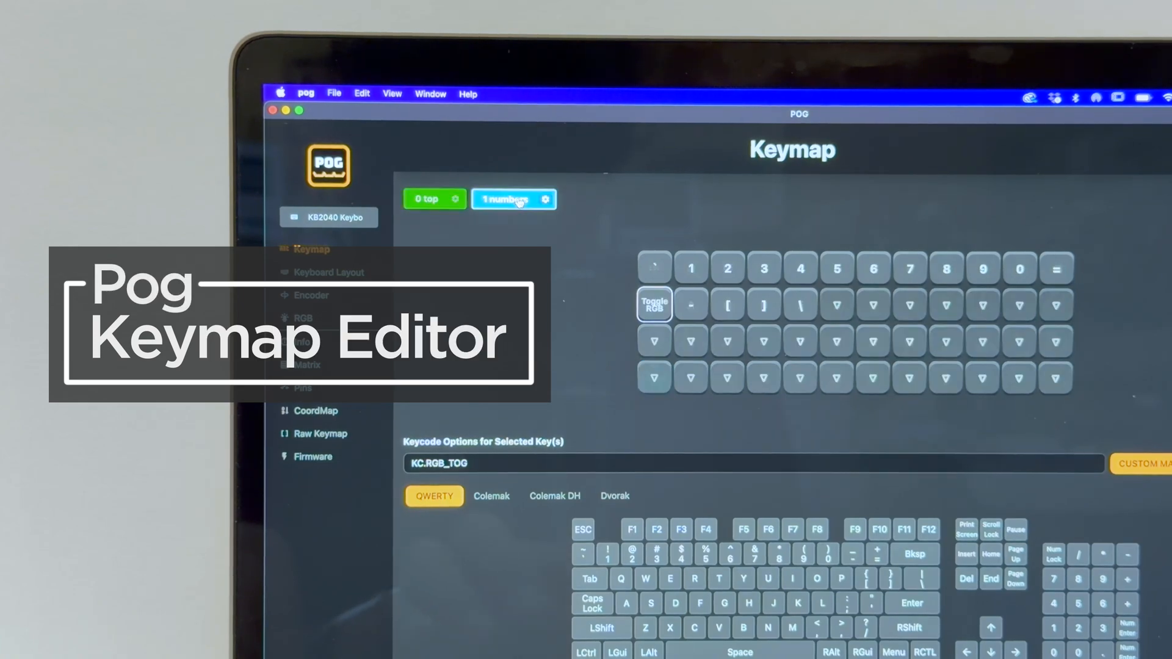
click(691, 268)
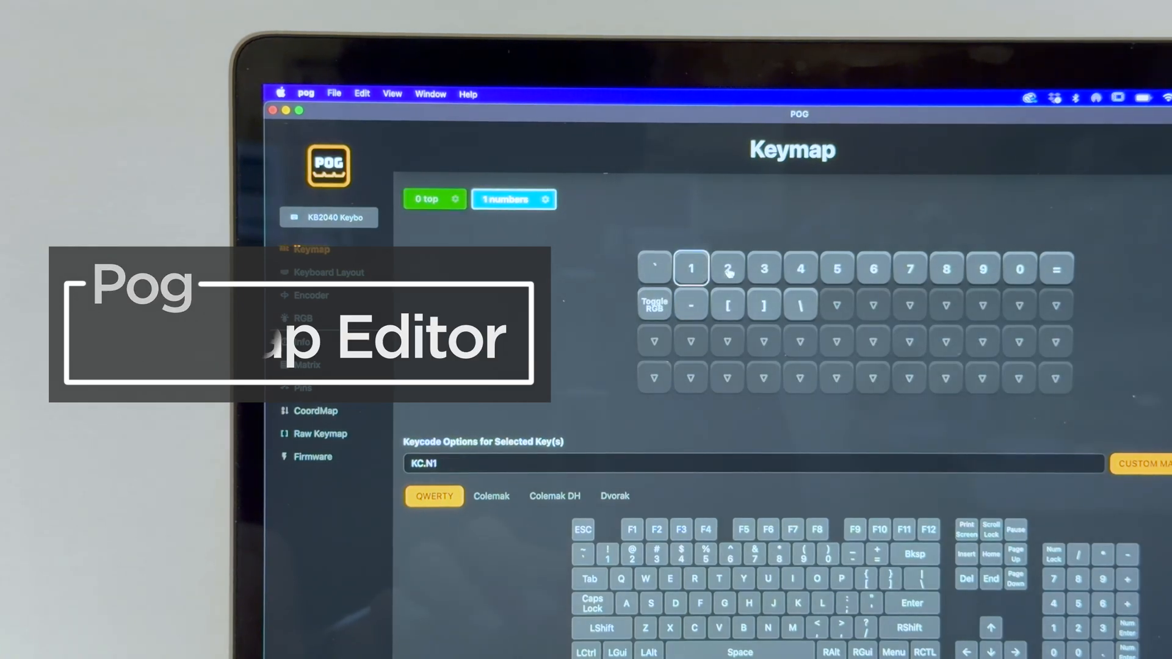
click(764, 267)
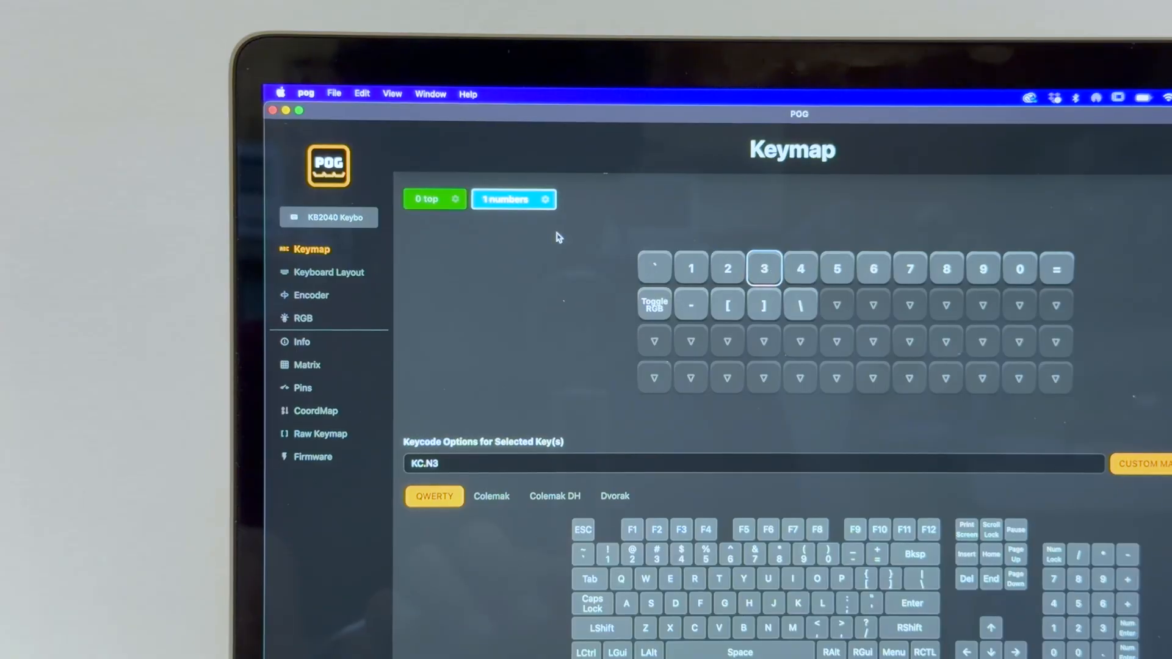